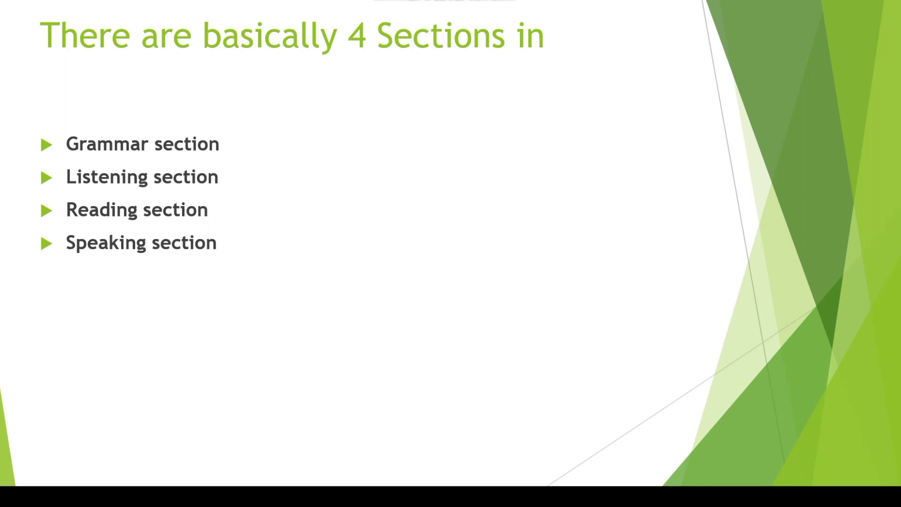
Box the four section bullets in red, write and circle TOEFL and IELTS, then advance to Grammar.
left_click(50, 473)
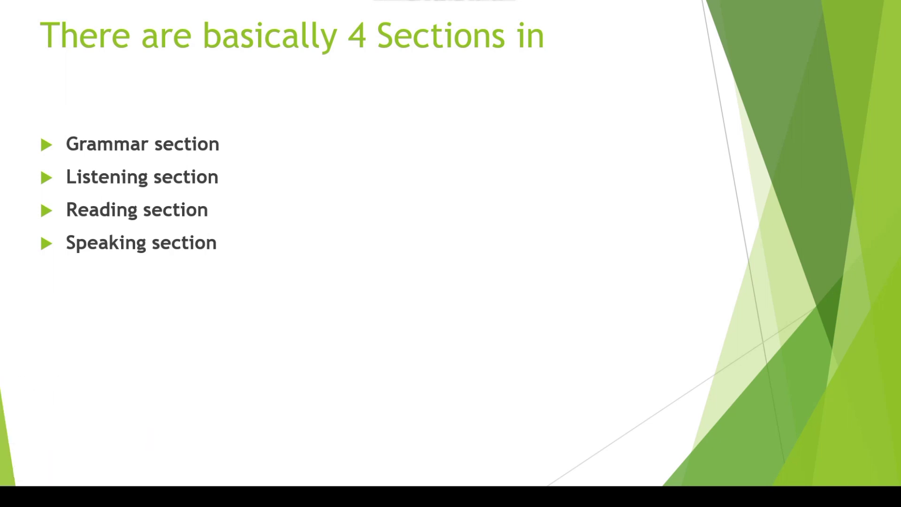
left_click_drag(26, 179, 236, 124)
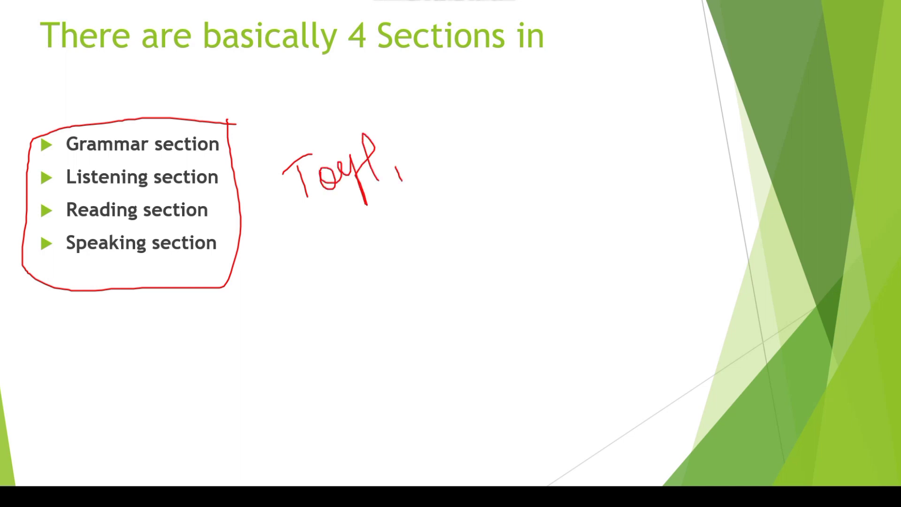
left_click_drag(417, 144, 420, 167)
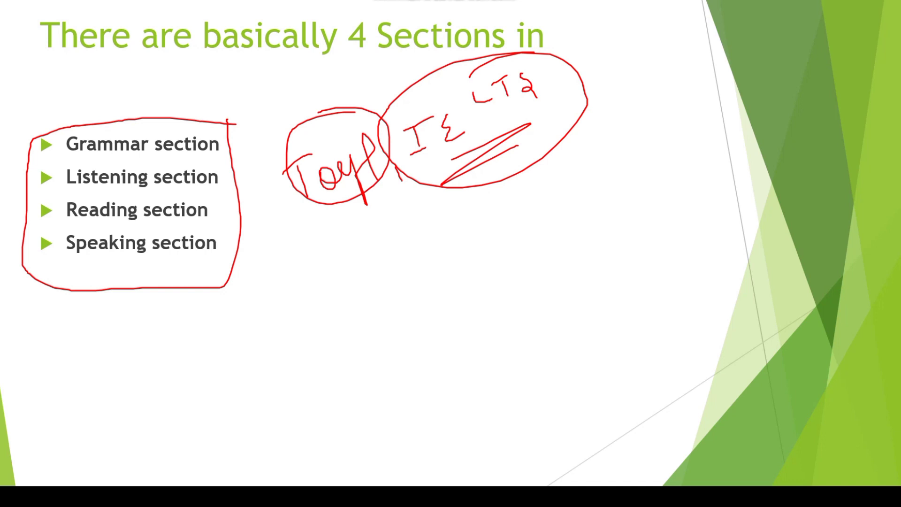
key("right")
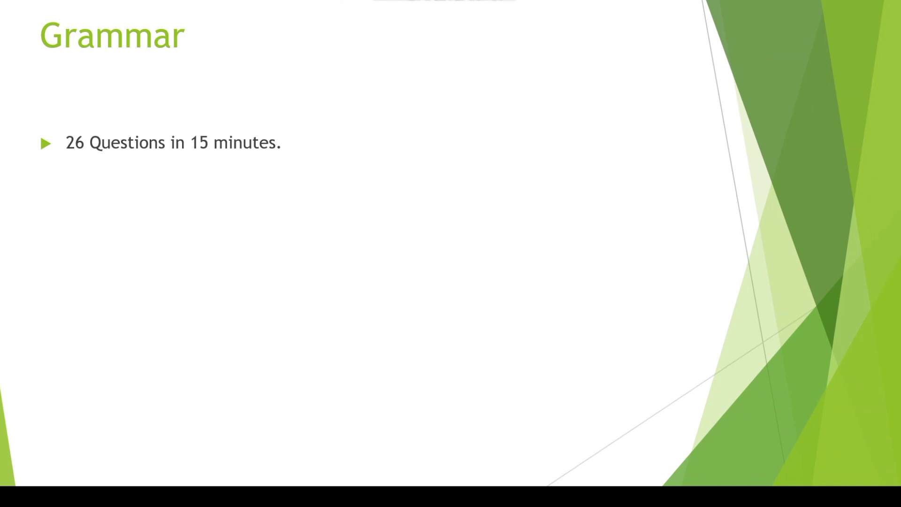
Tick Questions and minutes and underline 26 on the Grammar slide, then reach the Listening slide.
left_click_drag(106, 138, 152, 92)
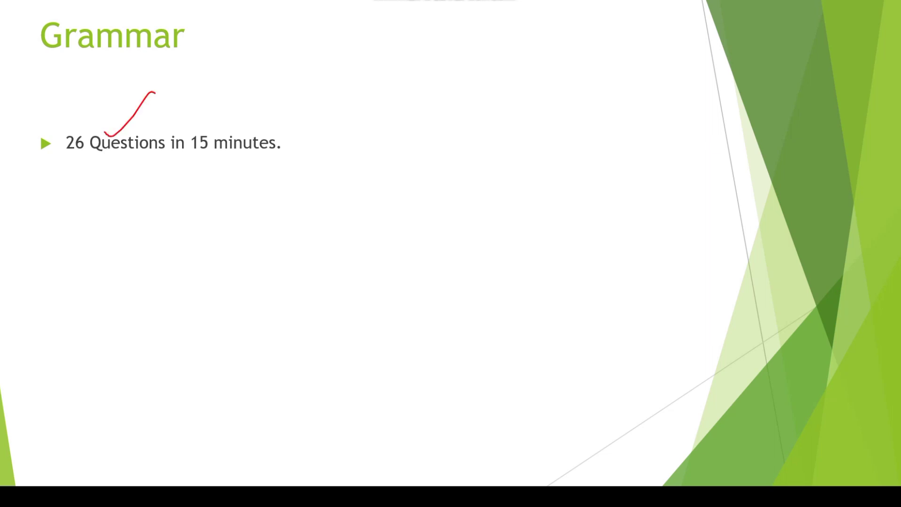
left_click_drag(233, 132, 299, 89)
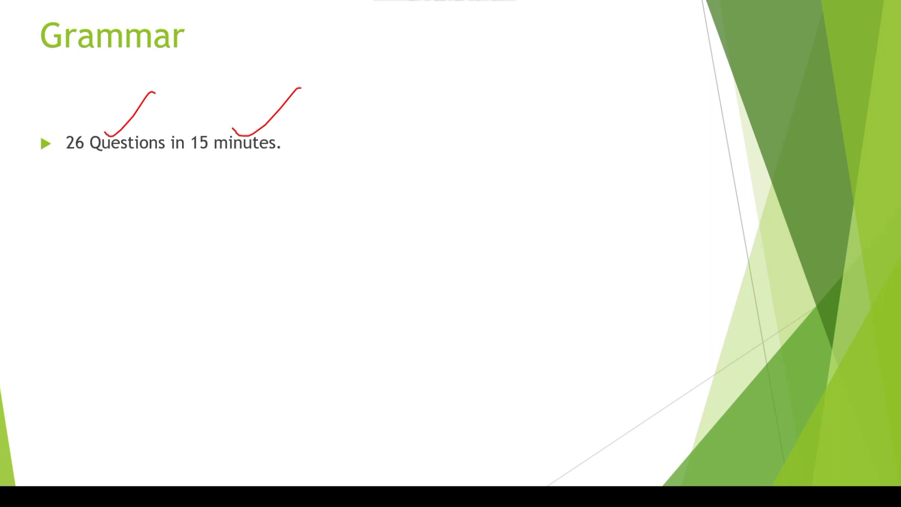
left_click_drag(55, 160, 119, 155)
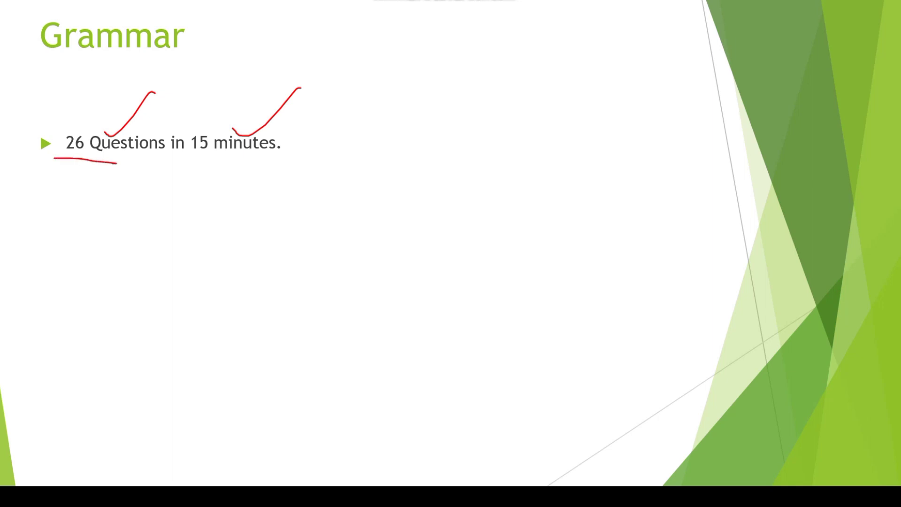
left_click_drag(198, 158, 299, 145)
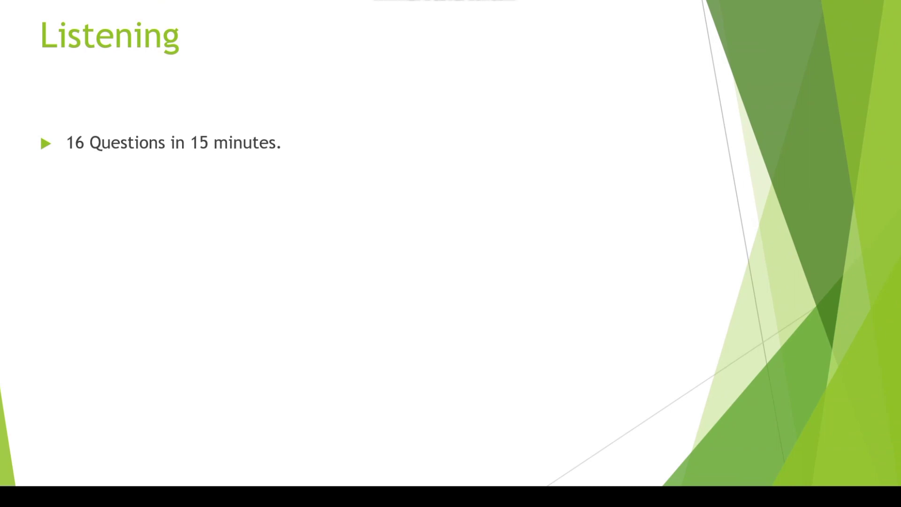
Add ticks, an arrow and an oval on Listening, then underline 16 Questions and minutes on Reading.
left_click_drag(106, 127, 132, 119)
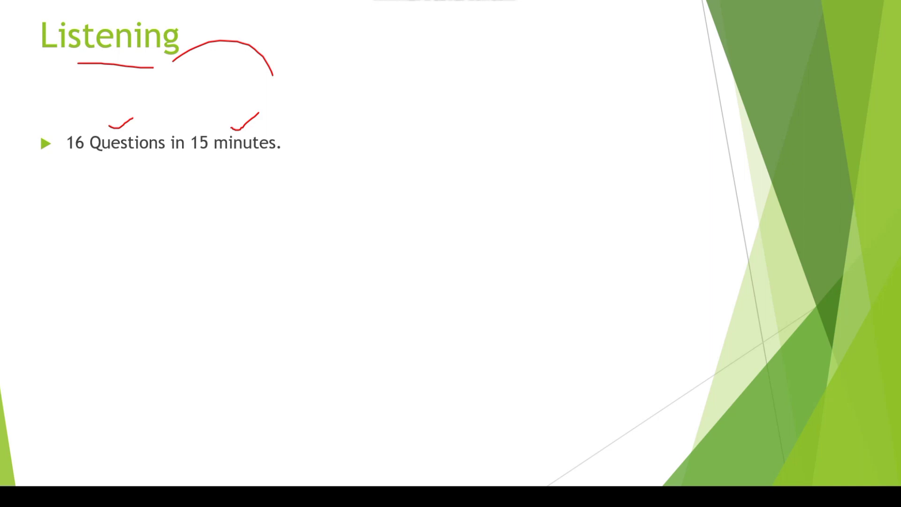
left_click_drag(270, 52, 281, 75)
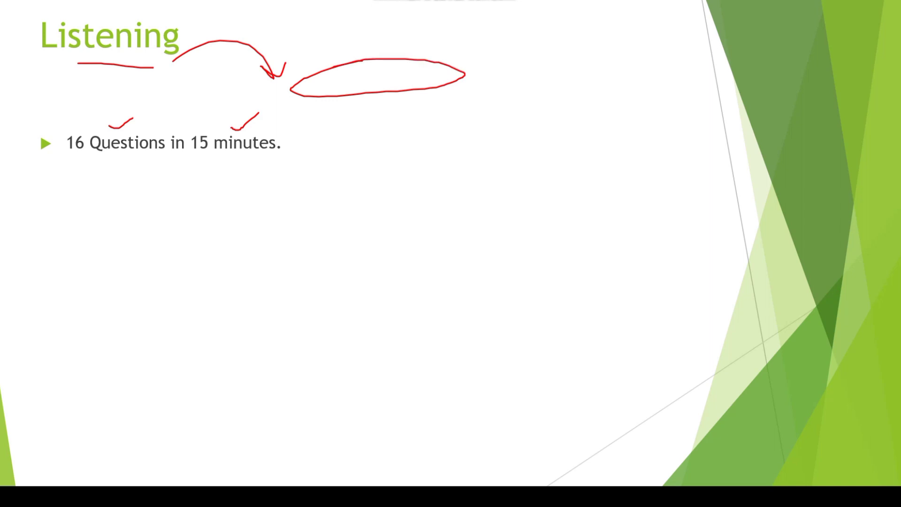
left_click_drag(485, 70, 531, 44)
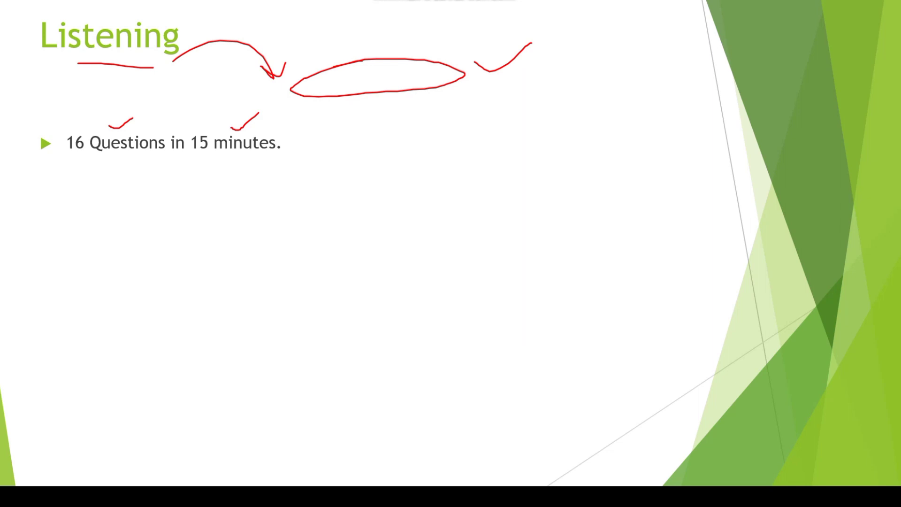
left_click_drag(428, 110, 499, 97)
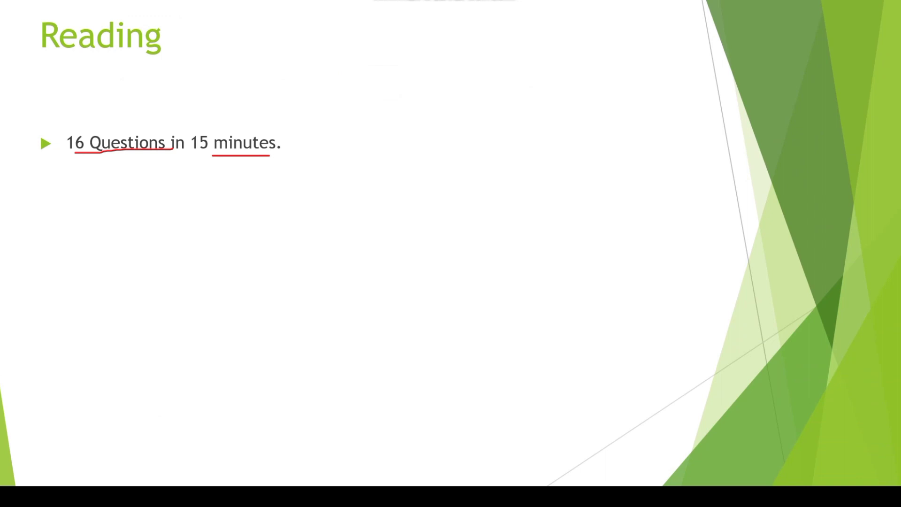
Tick the Reading sentence, handwrite Passage and box it with a tick.
left_click_drag(260, 122, 298, 89)
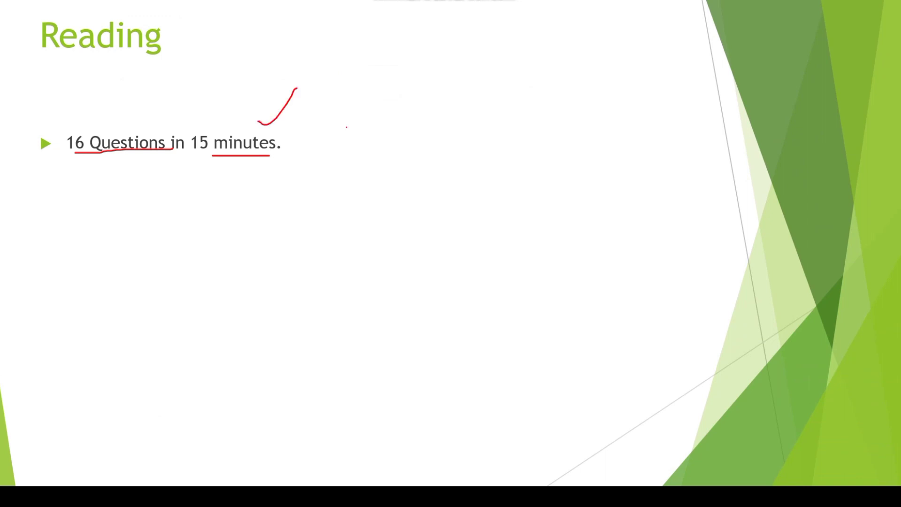
left_click_drag(342, 92, 393, 155)
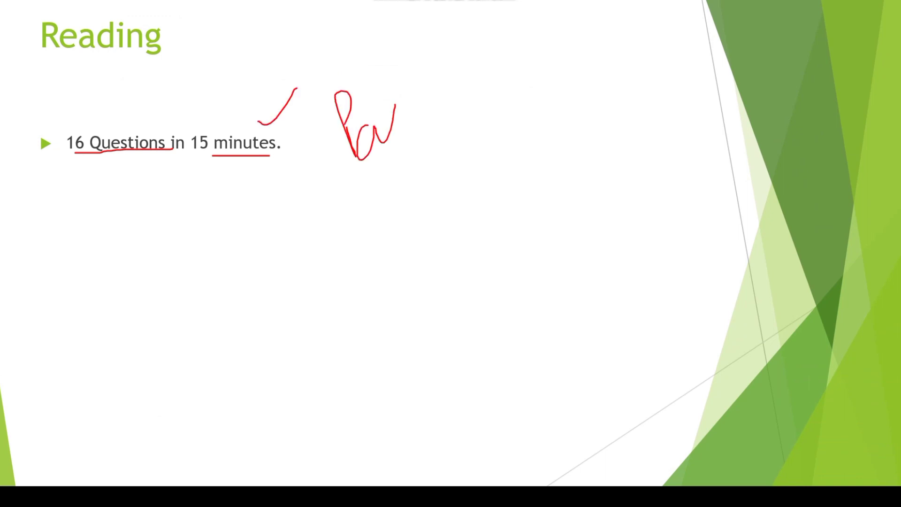
left_click_drag(394, 133, 472, 68)
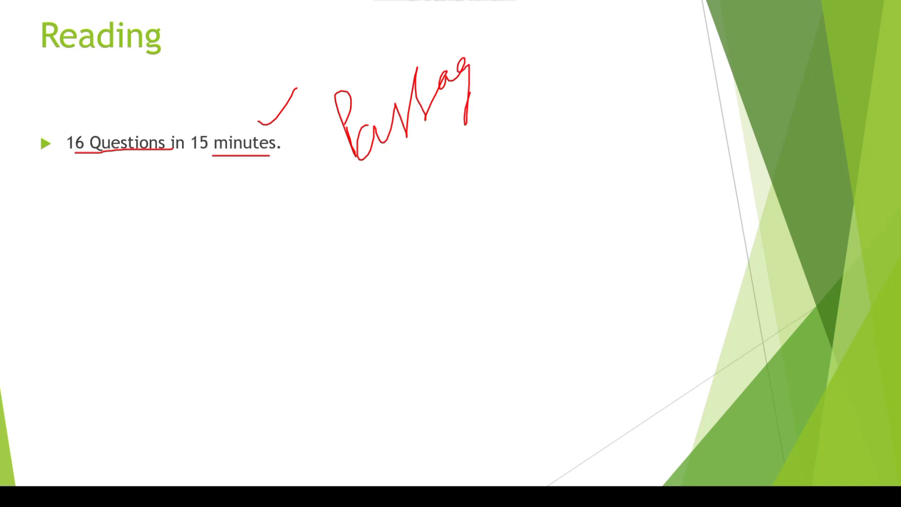
left_click_drag(365, 222, 486, 158)
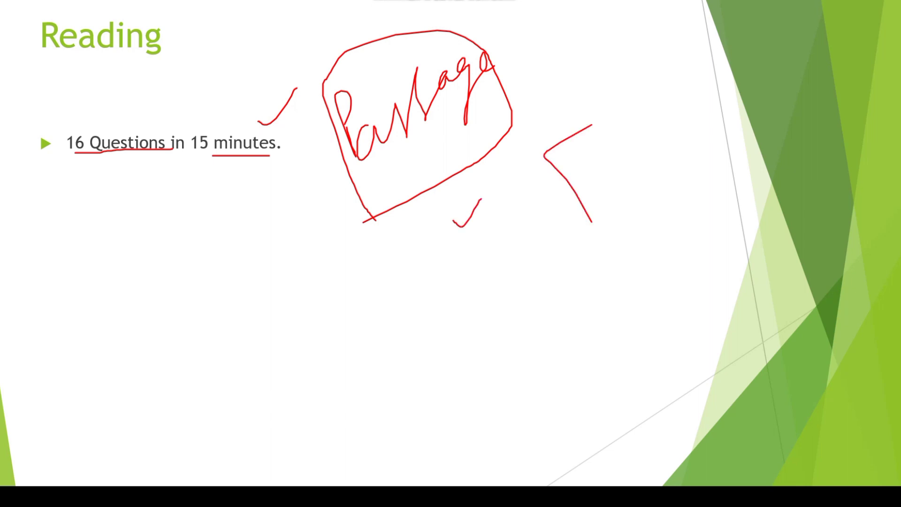
Sketch a page with lines, tick Questions, then underline 8 Questions on the Speaking slide.
left_click_drag(563, 144, 661, 241)
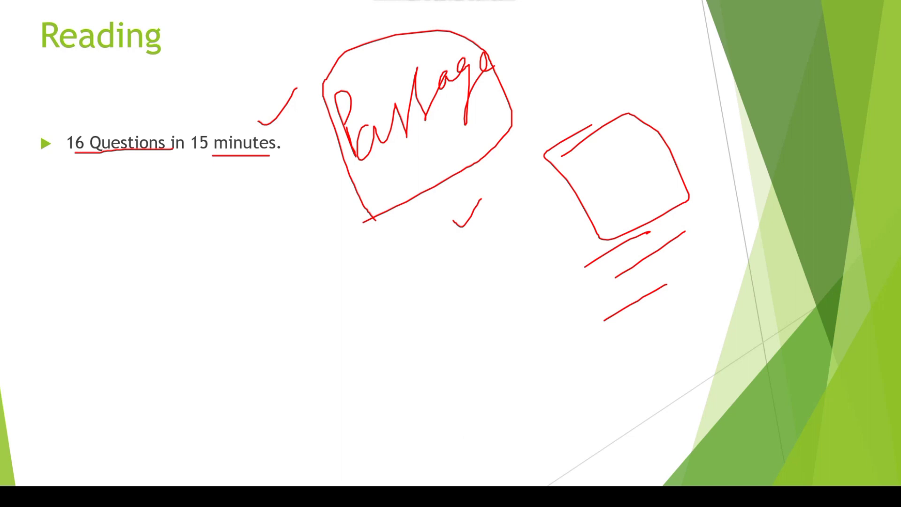
left_click_drag(106, 121, 141, 87)
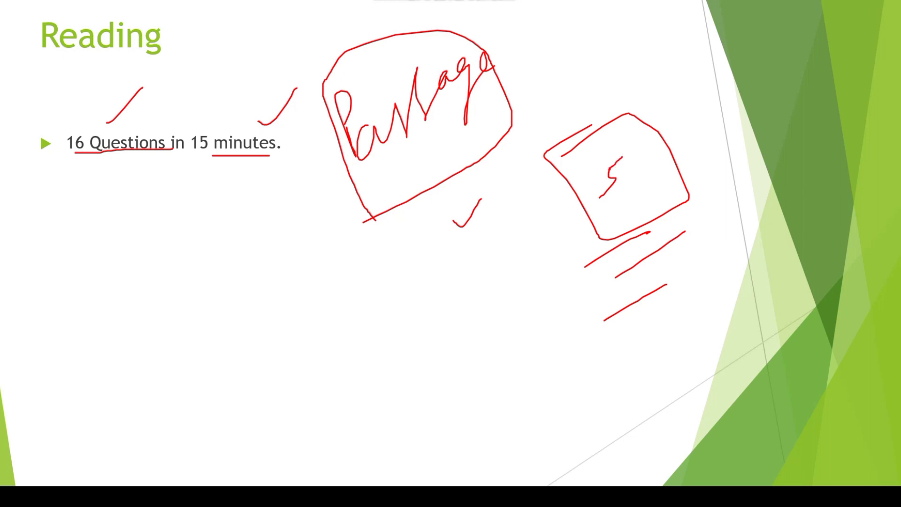
left_click_drag(606, 149, 615, 196)
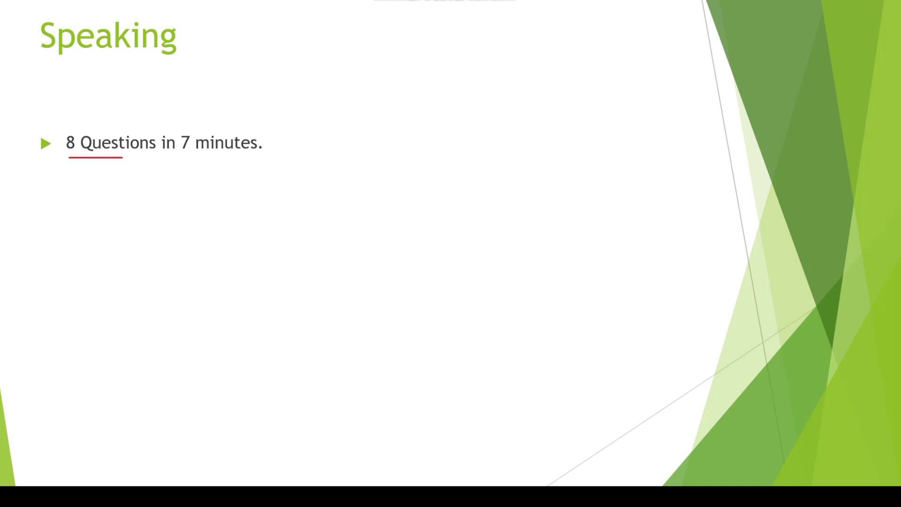
Underline minutes, tick Questions and minutes, and draw an oval with arrows above it on Speaking.
left_click_drag(196, 160, 296, 154)
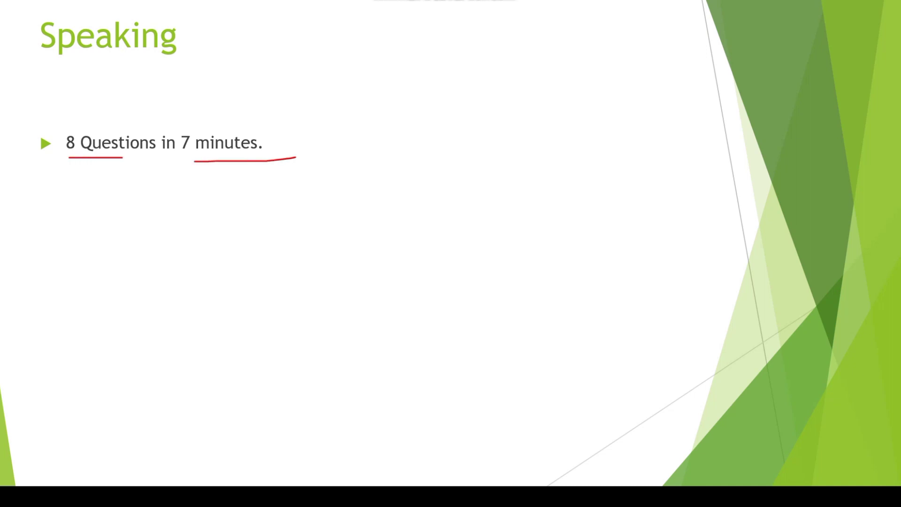
left_click_drag(136, 130, 176, 83)
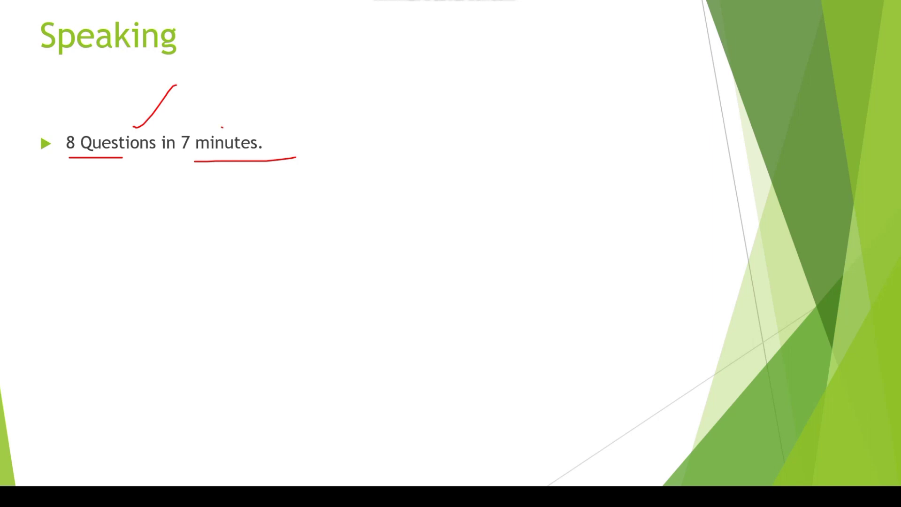
left_click_drag(222, 125, 255, 103)
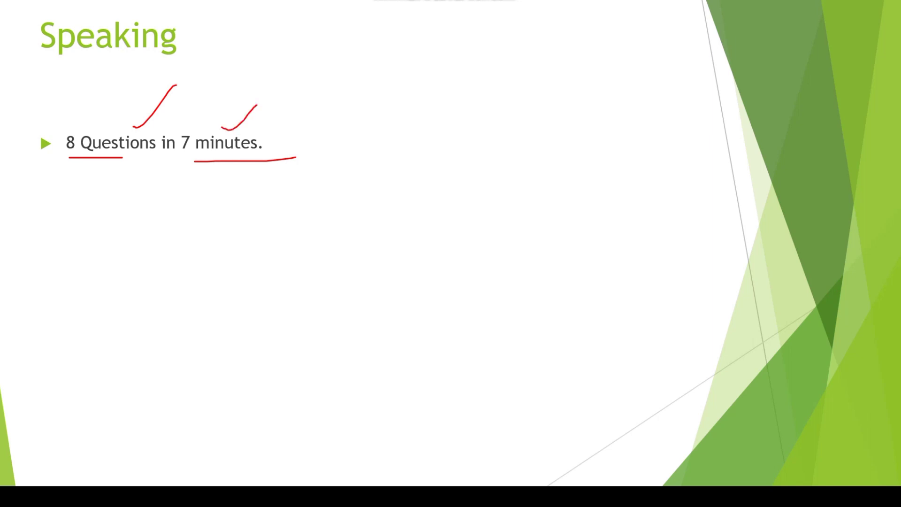
left_click_drag(354, 112, 428, 115)
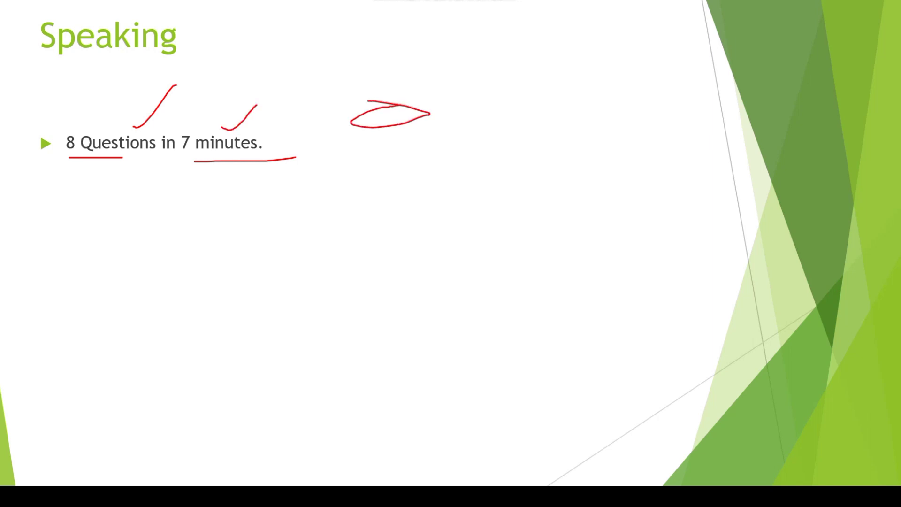
left_click_drag(308, 52, 380, 43)
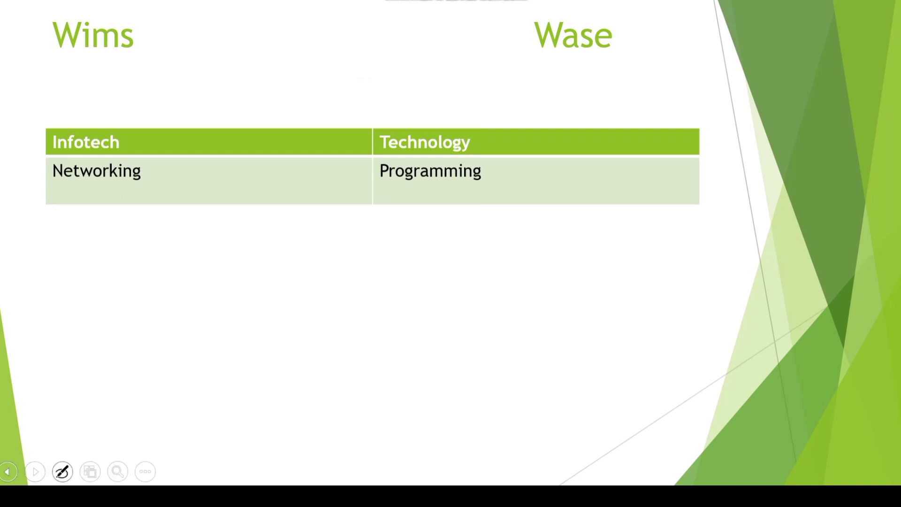
Return to the Speaking slide and draw a long arrow with ovals and circled marks across it.
left_click(9, 472)
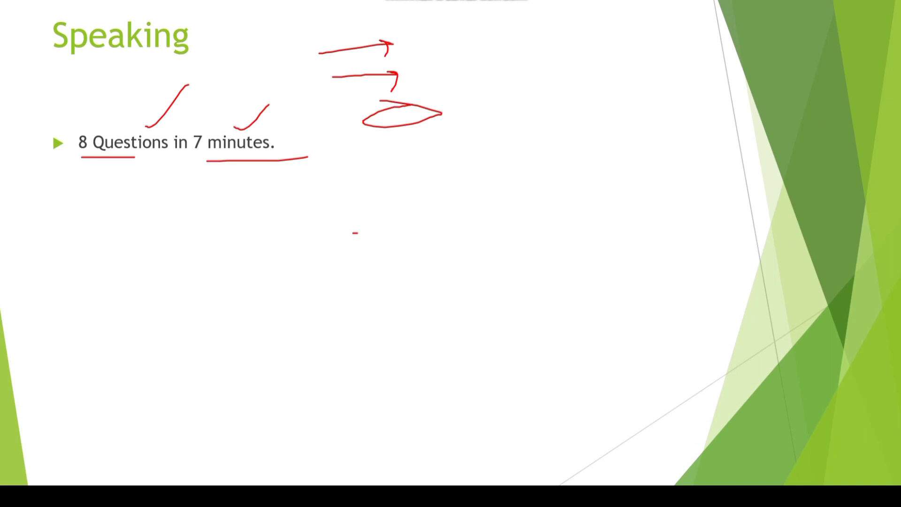
left_click_drag(358, 233, 566, 235)
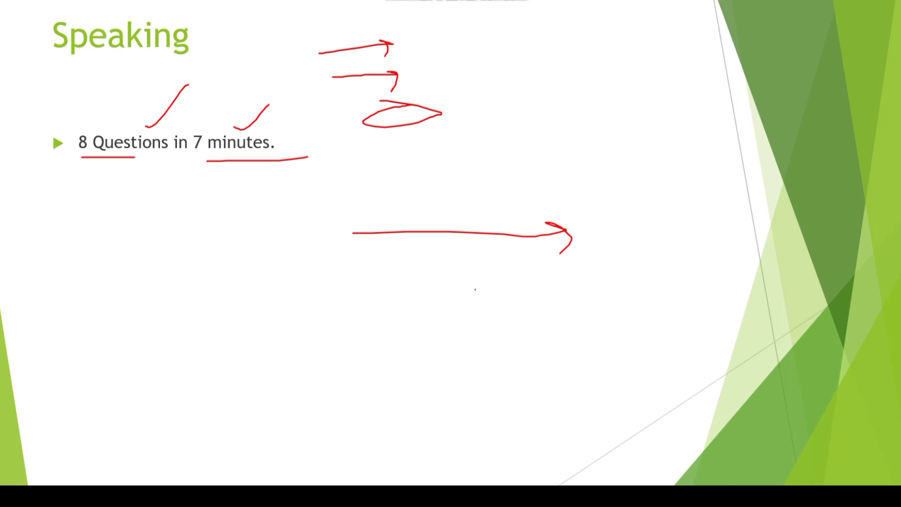
left_click_drag(448, 322, 512, 288)
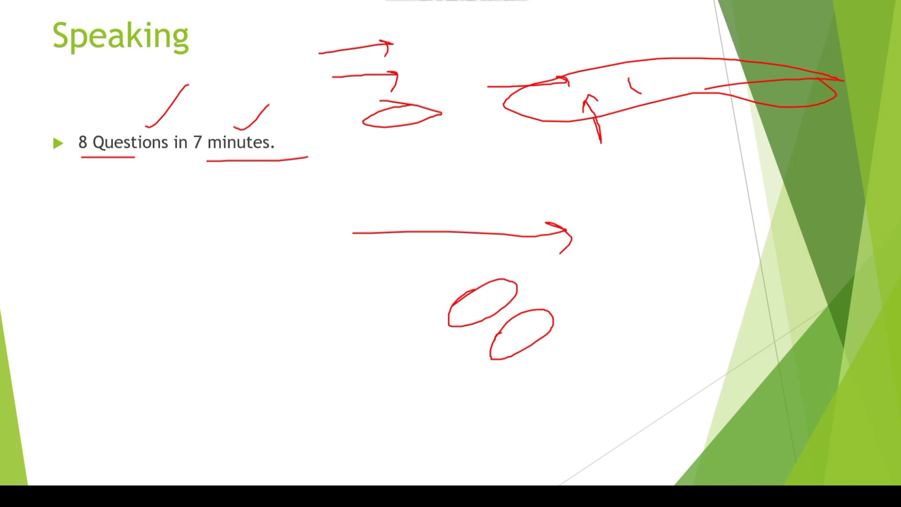
left_click_drag(106, 245, 262, 236)
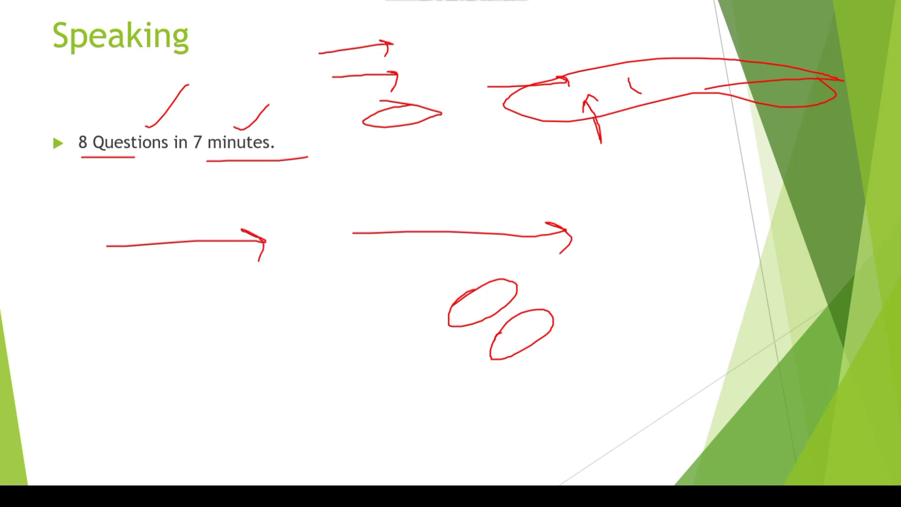
Add a small arrow, an oval and further small arrows beneath the left red arrow.
left_click_drag(131, 241, 131, 221)
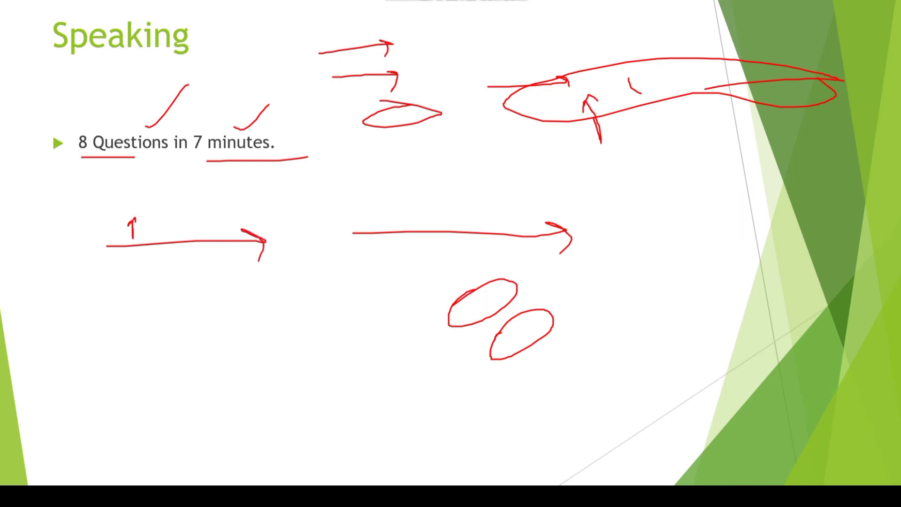
left_click_drag(121, 273, 200, 276)
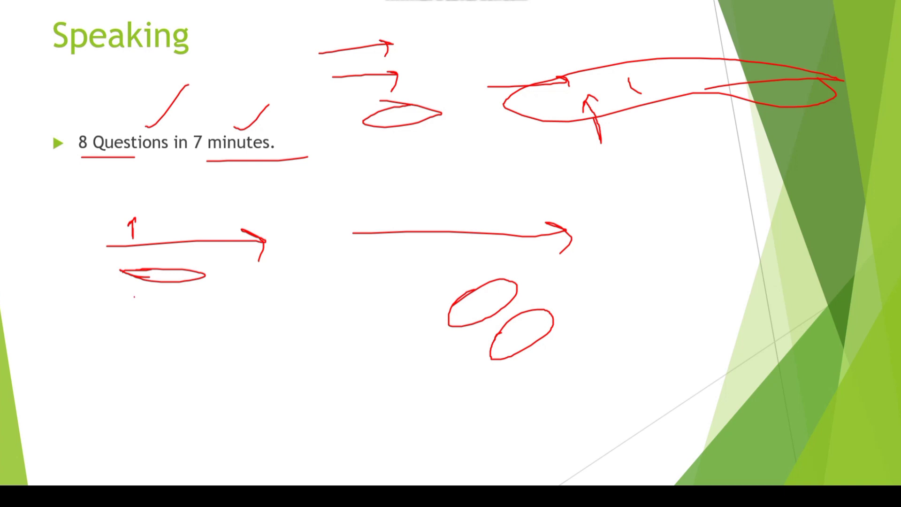
left_click_drag(138, 298, 172, 298)
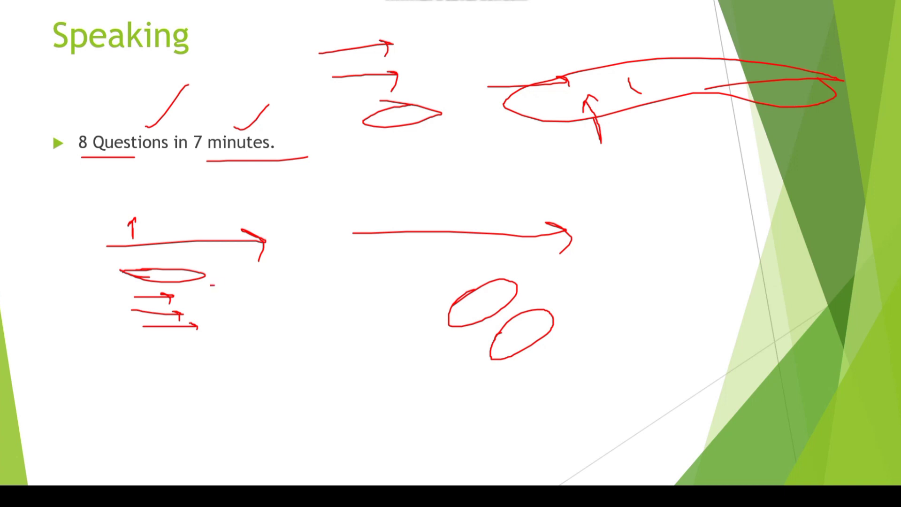
left_click_drag(217, 286, 216, 334)
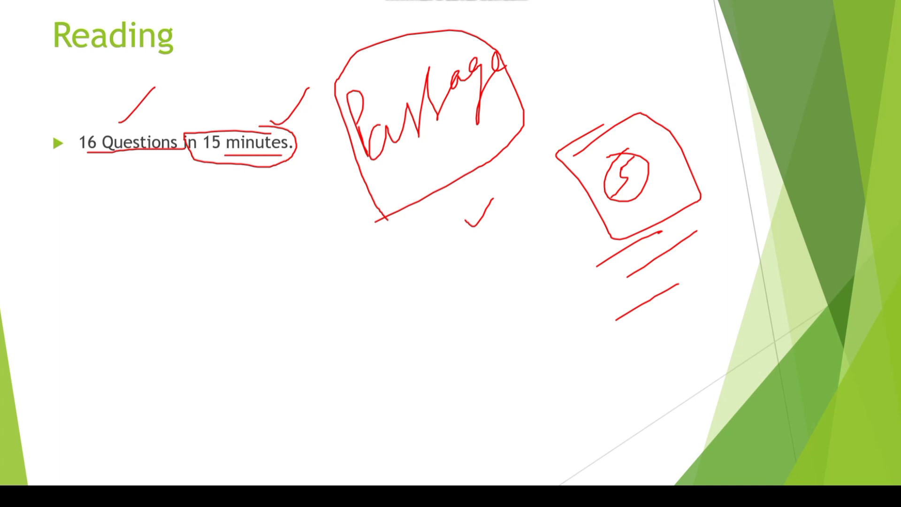
On the Reading slide, circle the line below the boxed sketch and add small arrows and strokes.
left_click_drag(649, 233, 575, 273)
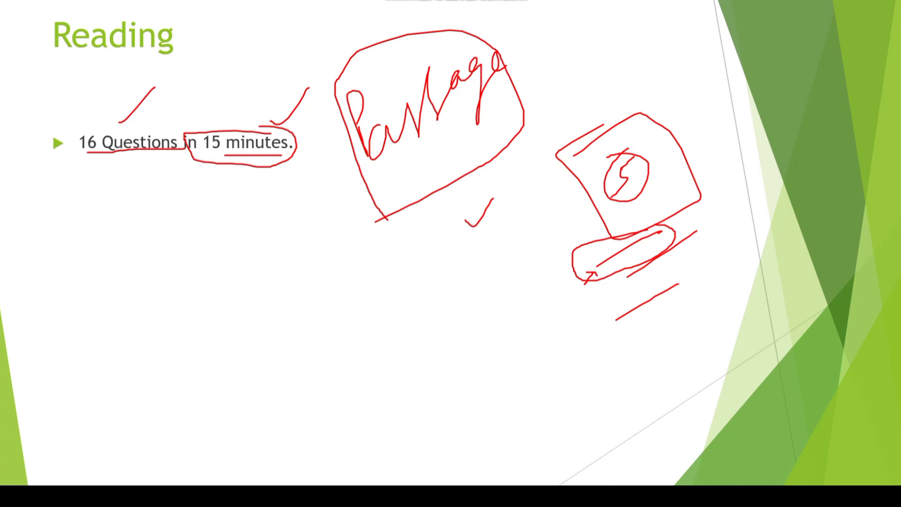
left_click_drag(610, 313, 627, 285)
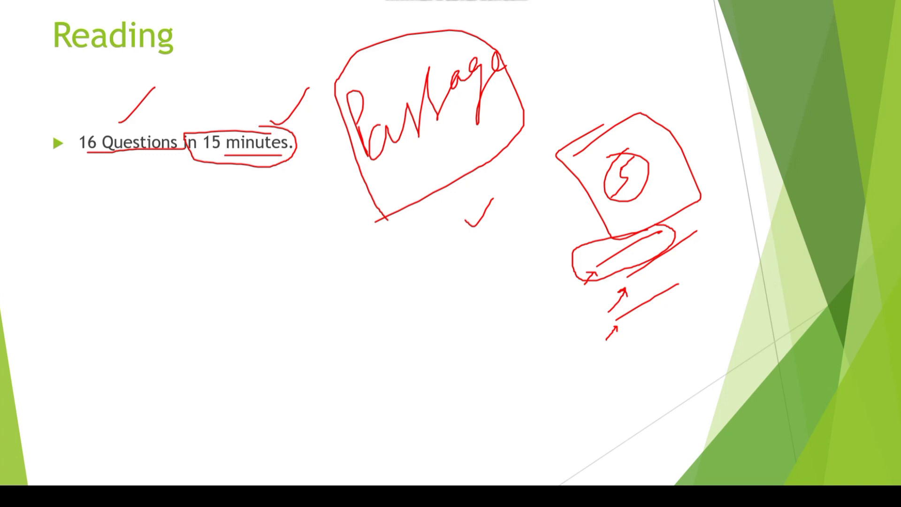
left_click_drag(635, 293, 682, 268)
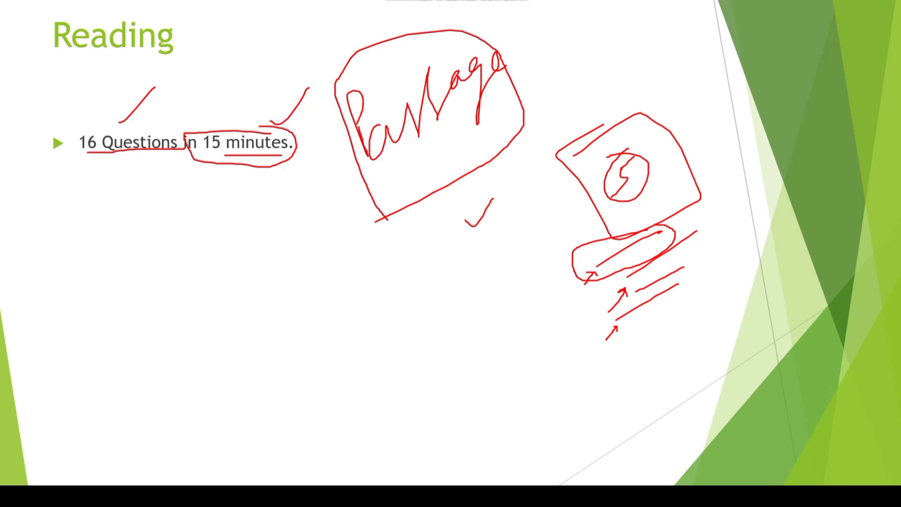
left_click_drag(574, 252, 578, 199)
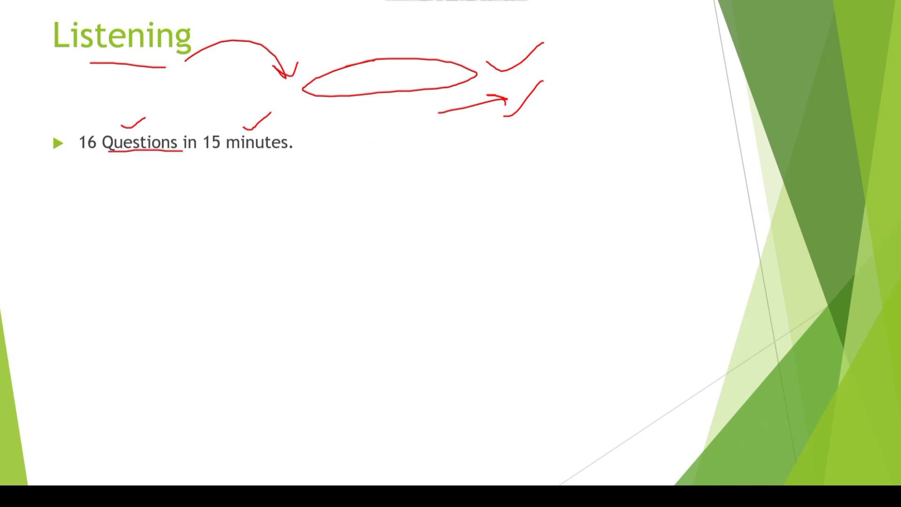
On the Listening slide, underline minutes and draw two more ovals with an arrow.
left_click_drag(235, 157, 282, 157)
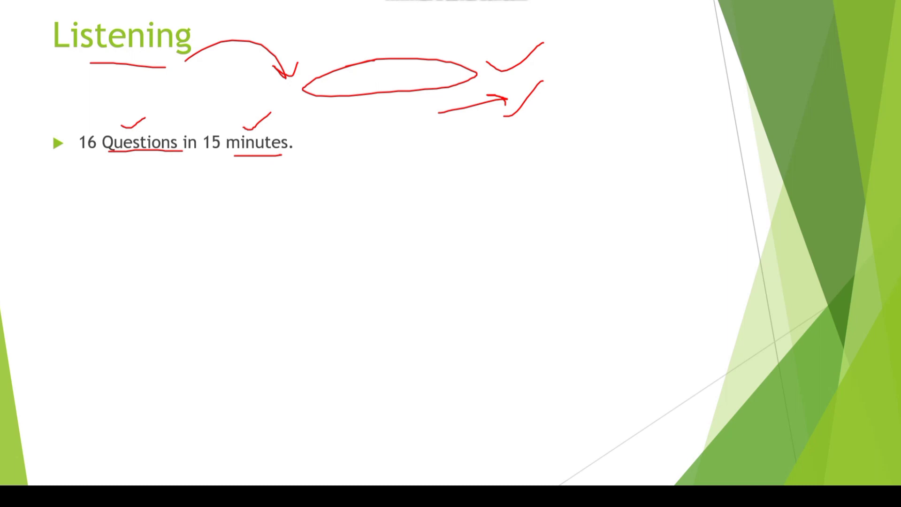
left_click_drag(388, 77, 423, 67)
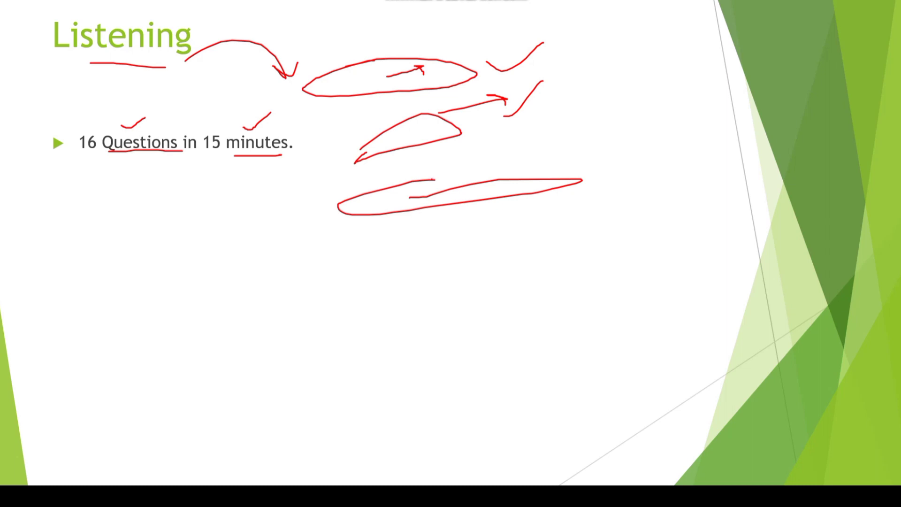
left_click_drag(428, 182, 586, 177)
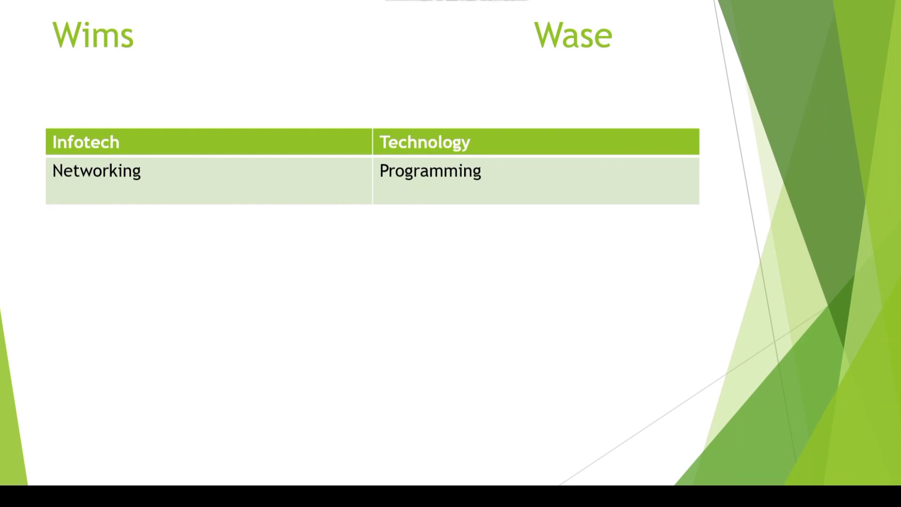
Circle the Wims and Wase headings and the Infotech header, marking beside Technology.
left_click_drag(52, 62, 121, 62)
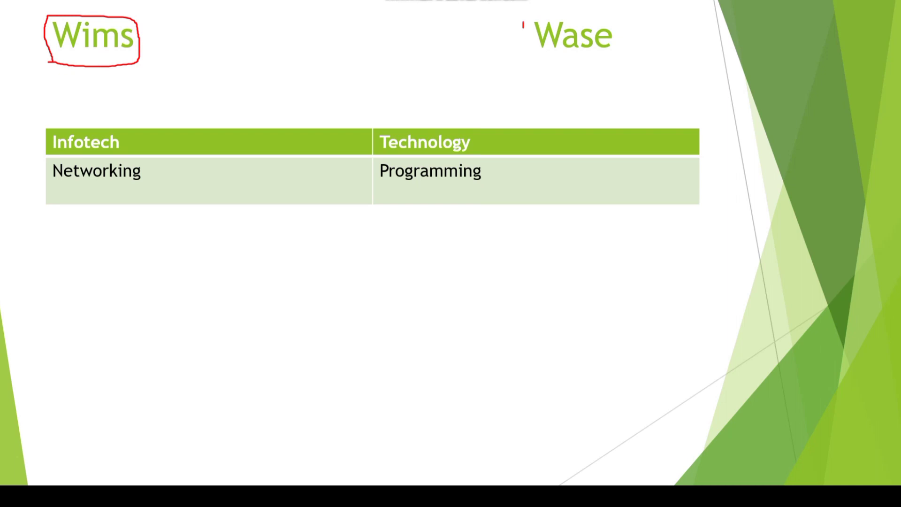
left_click_drag(526, 17, 624, 54)
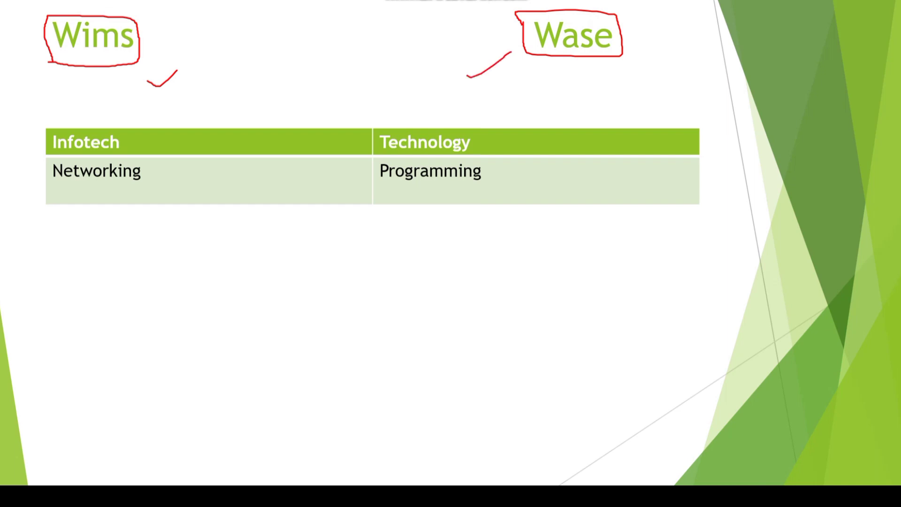
left_click_drag(51, 129, 121, 138)
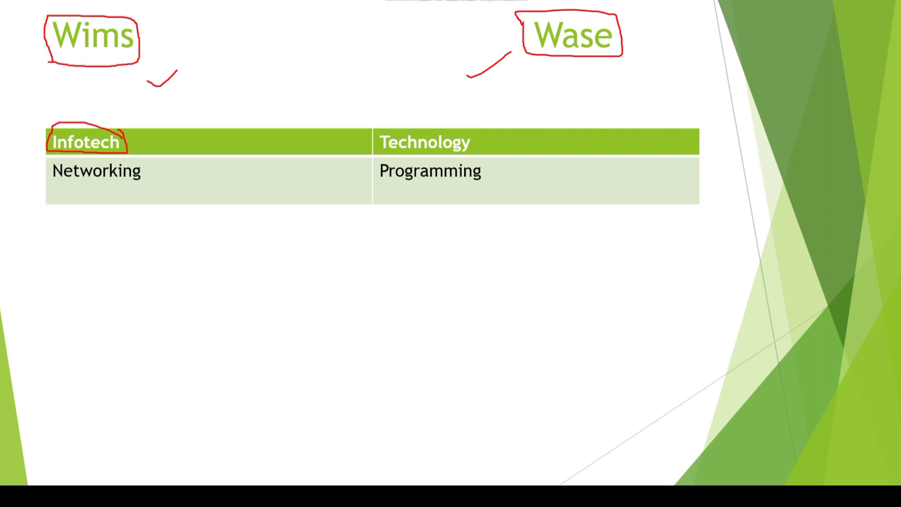
left_click(378, 142)
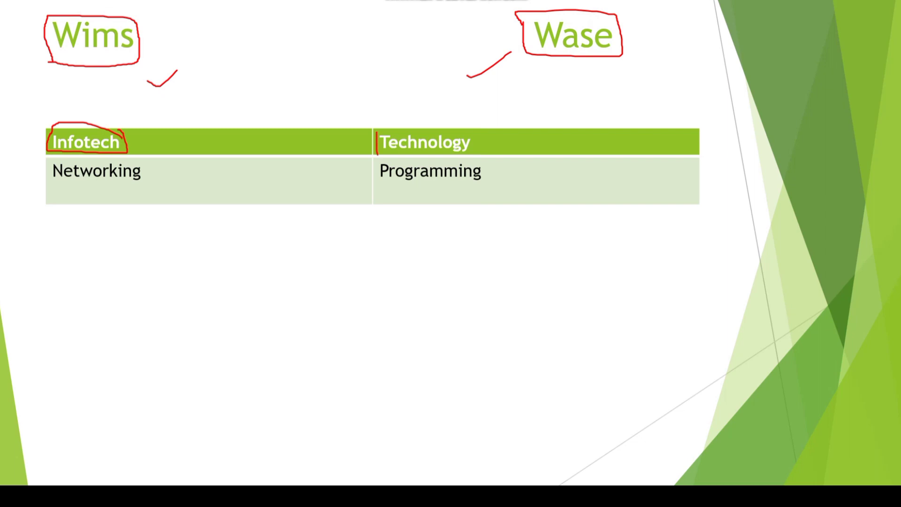
Box Technology, scribble and circle a note beside it, tick Networking and underline Programming.
left_click_drag(374, 132, 483, 153)
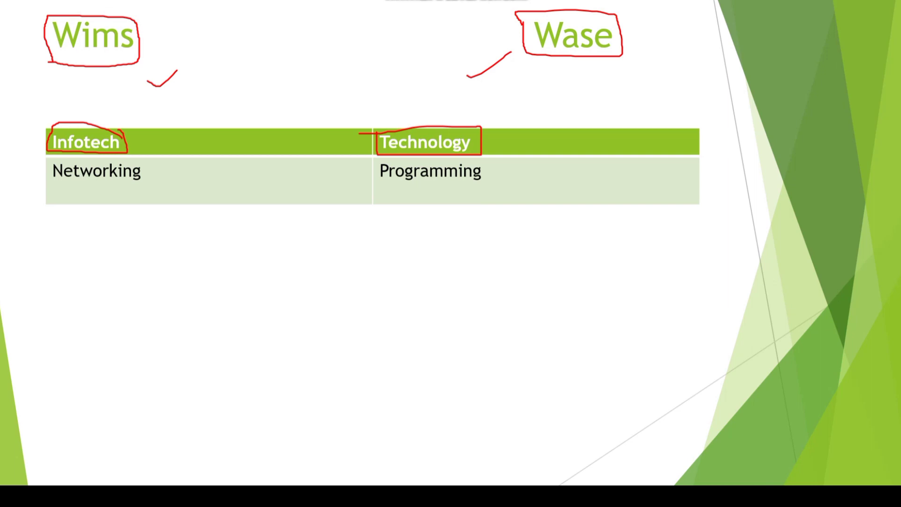
left_click_drag(497, 147, 523, 140)
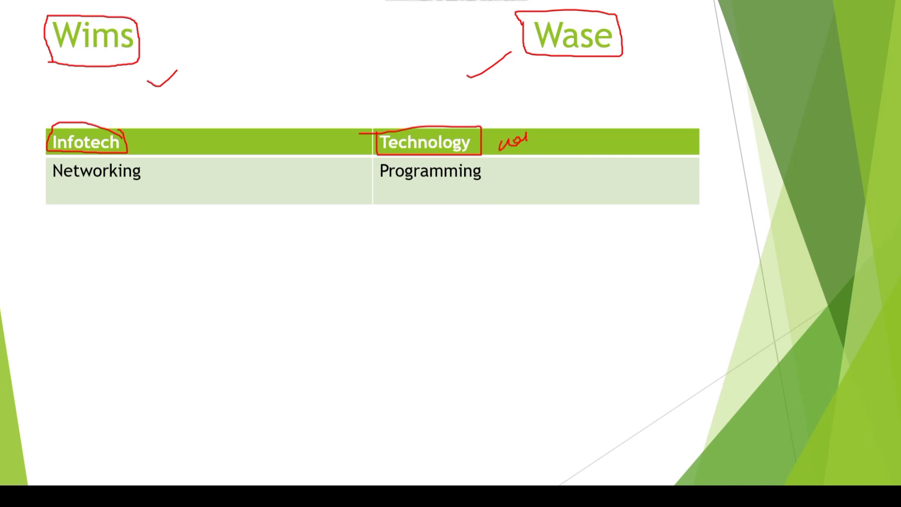
left_click_drag(506, 140, 581, 141)
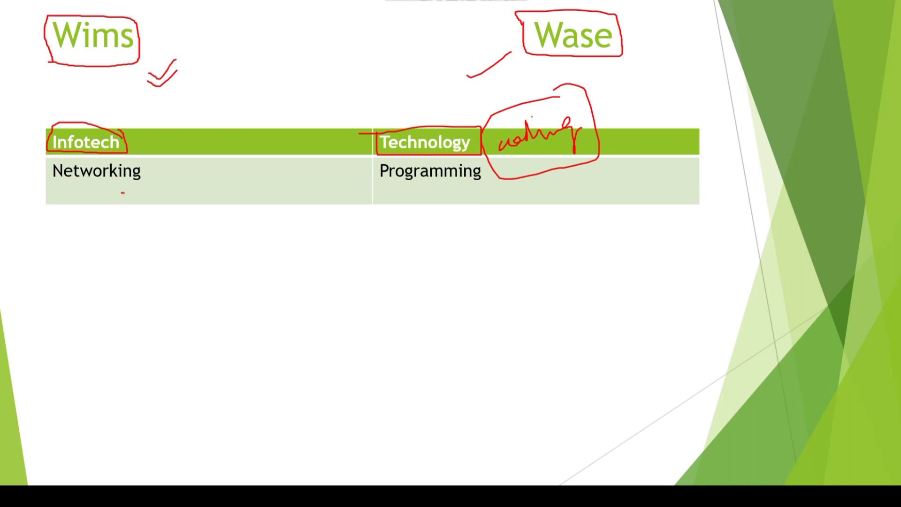
left_click_drag(198, 141, 125, 200)
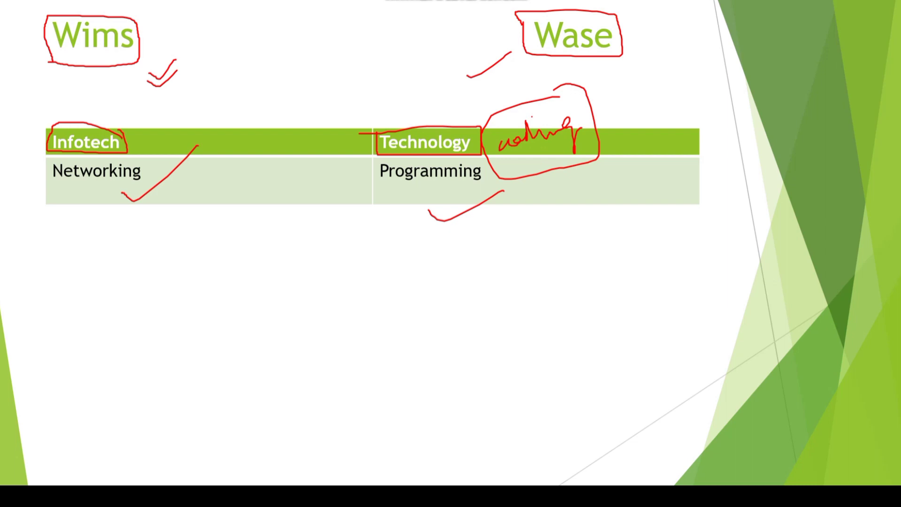
Draw two arrows at the right and write a circled 'subscribe' with ticks beside it.
left_click_drag(764, 141, 716, 167)
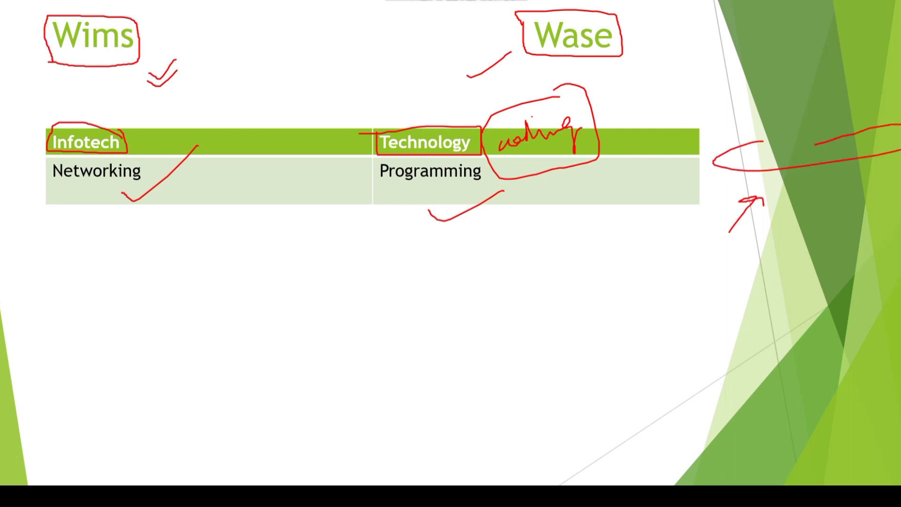
left_click_drag(741, 228, 739, 173)
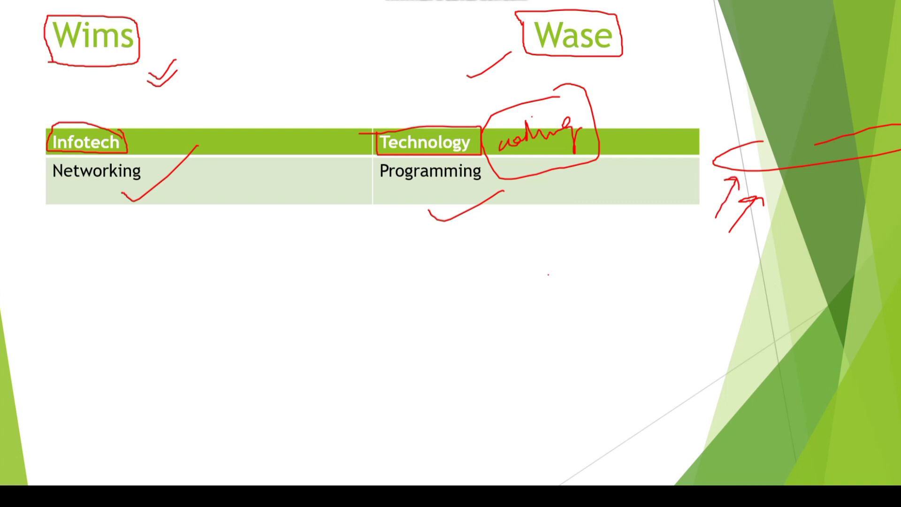
left_click_drag(537, 311, 609, 253)
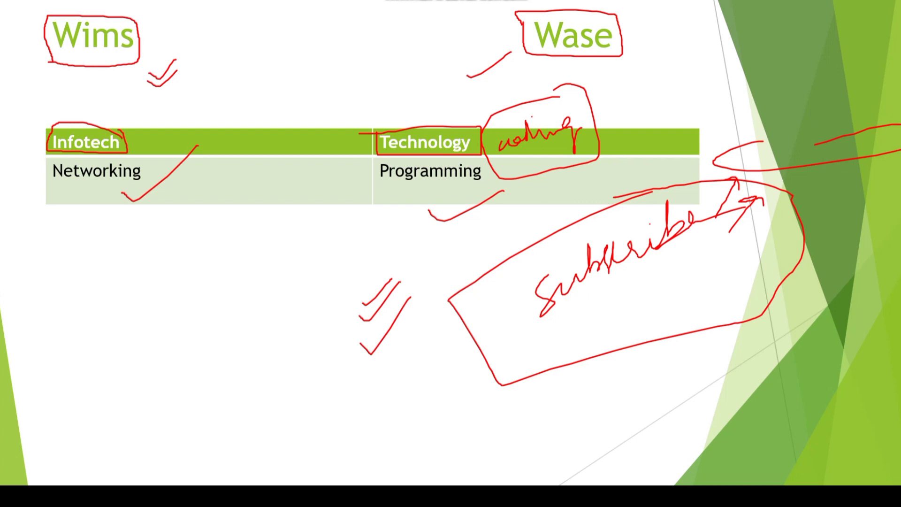
Add and circle a stack of check marks, write and circle an S with an arrow under it.
left_click_drag(354, 363, 420, 308)
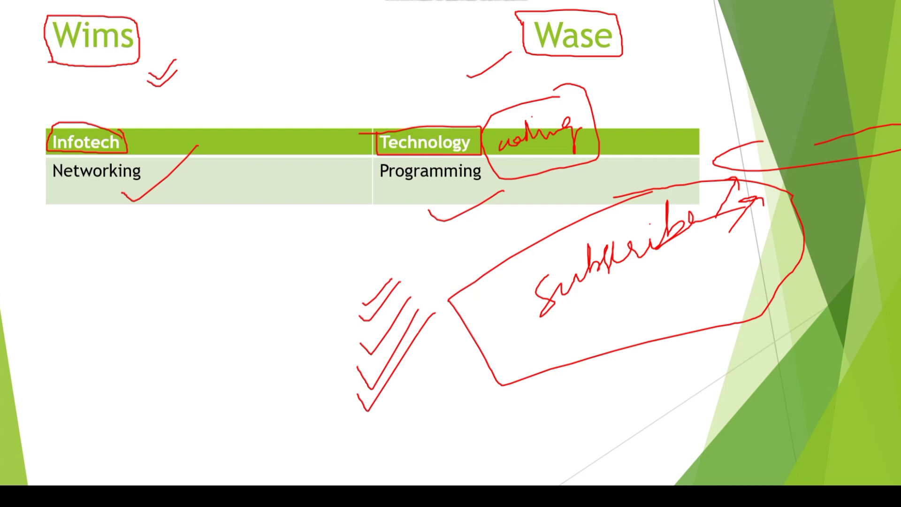
left_click_drag(349, 298, 357, 396)
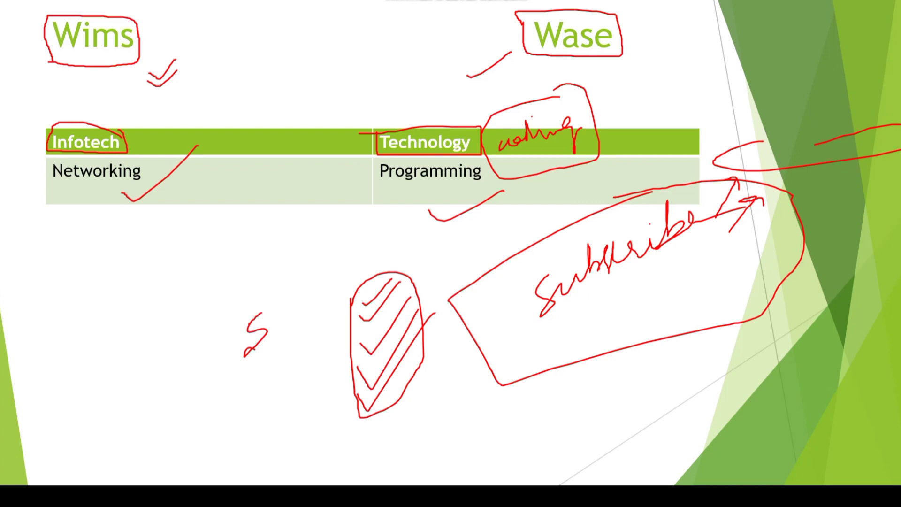
left_click_drag(252, 311, 253, 368)
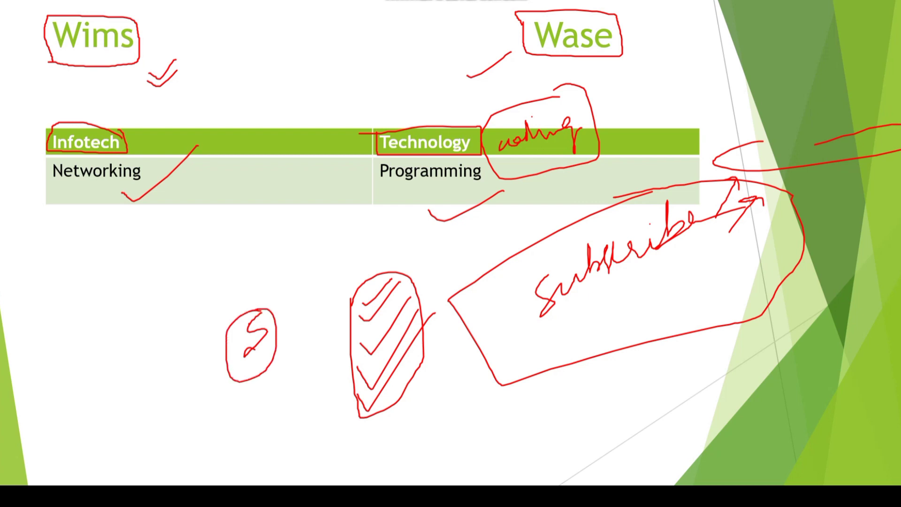
left_click_drag(298, 403, 279, 359)
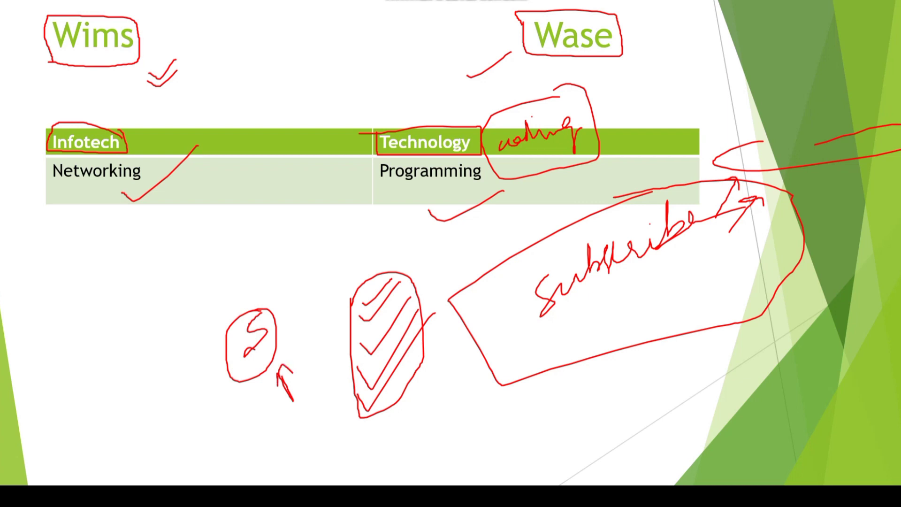